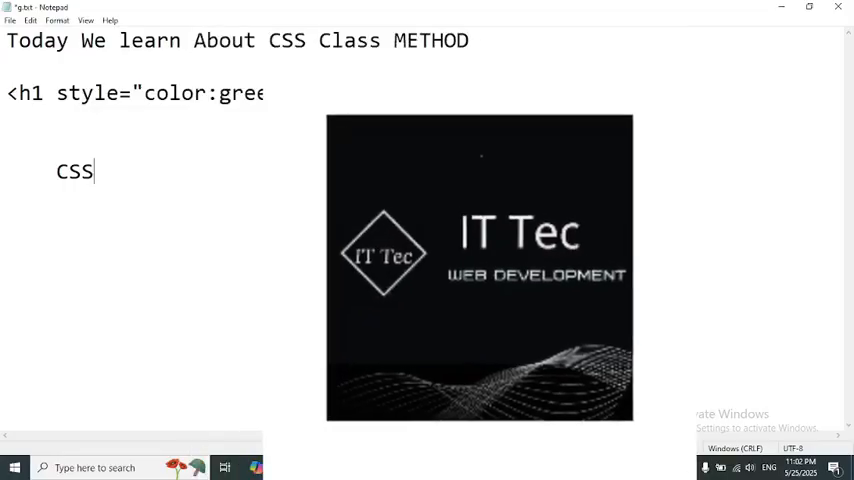
- Finish the line <h1 style="color:green;"> IT Tec</h1> in Notepad and highlight its parts
{"action": "type", "text": "n;\"> IT Tec</h1>"}
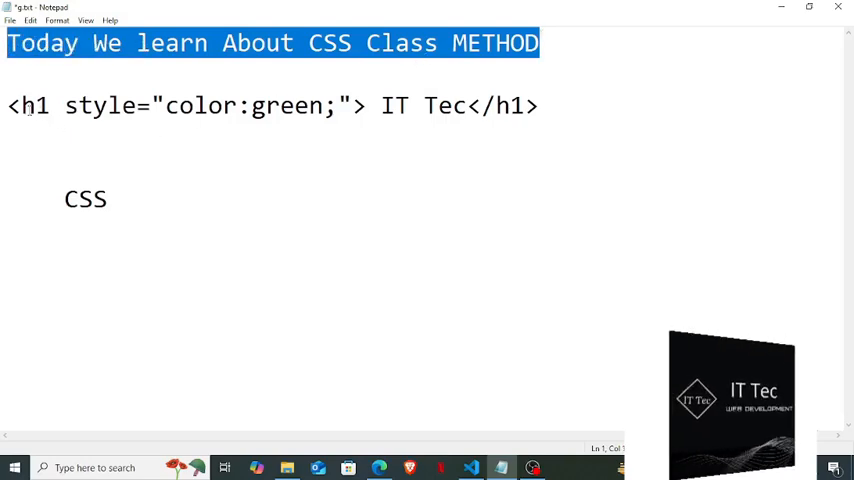
{"action": "left_click", "coordinate": [110, 105]}
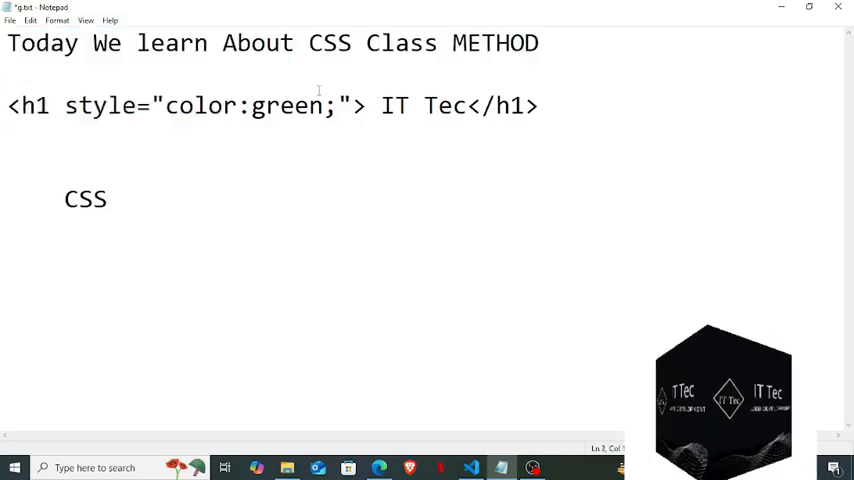
{"action": "triple_click", "coordinate": [270, 106]}
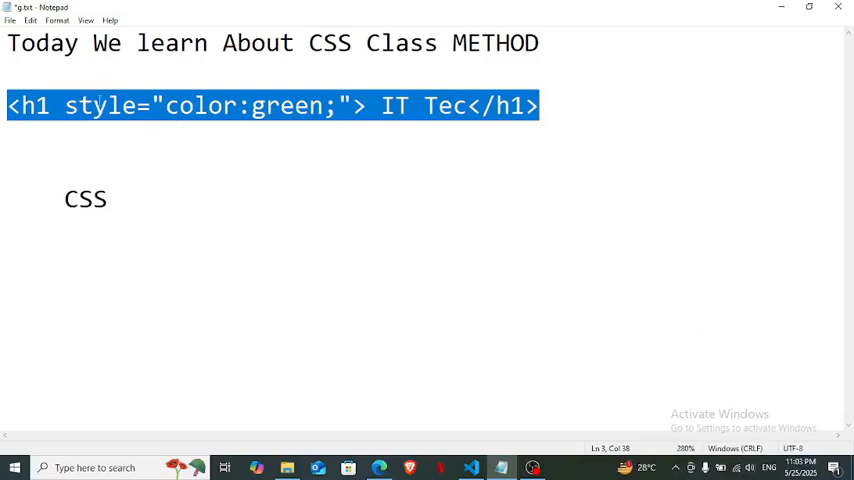
{"action": "double_click", "coordinate": [100, 106]}
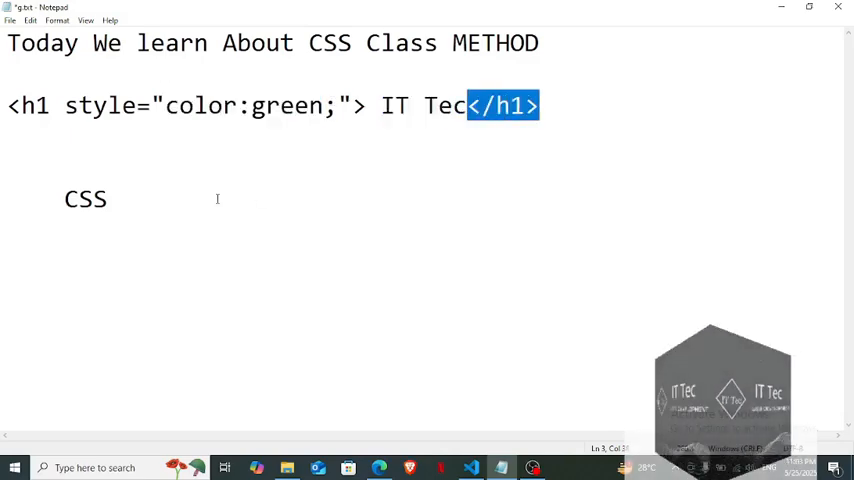
{"action": "double_click", "coordinate": [85, 199]}
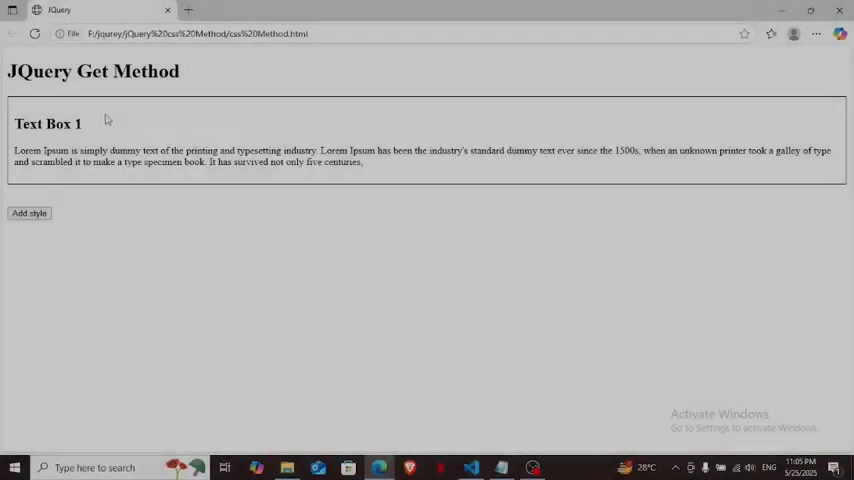
- In Edge, select the Lorem Ipsum paragraph in Text Box 1 of css Method.html
{"action": "double_click", "coordinate": [48, 124]}
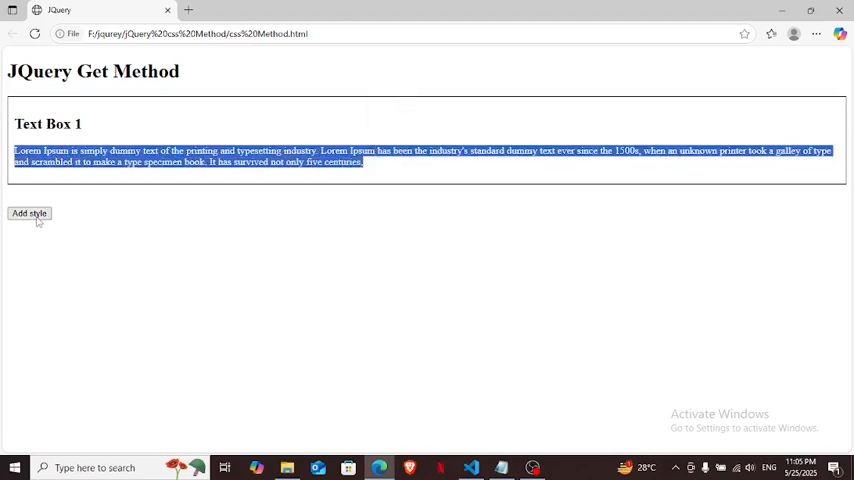
{"action": "mouse_move", "coordinate": [475, 463]}
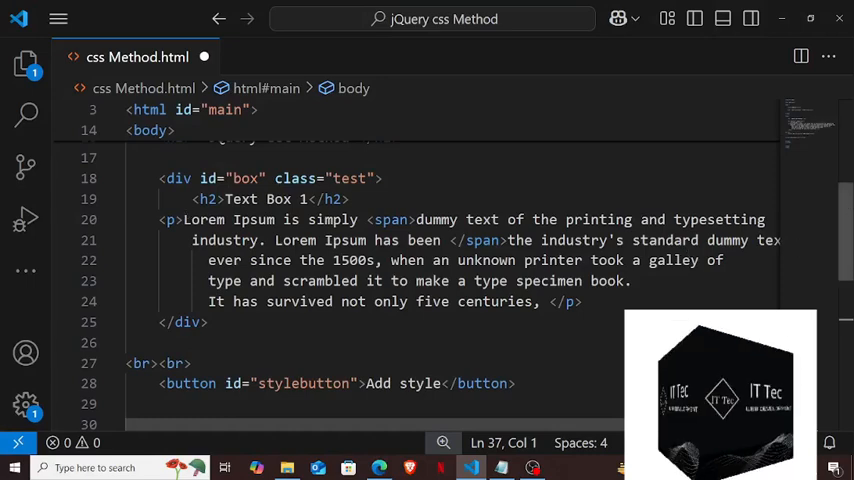
- Type $('') inside document.ready and copy the stylebutton id from the button tag
{"action": "scroll", "scroll_direction": "down", "scroll_amount": 3}
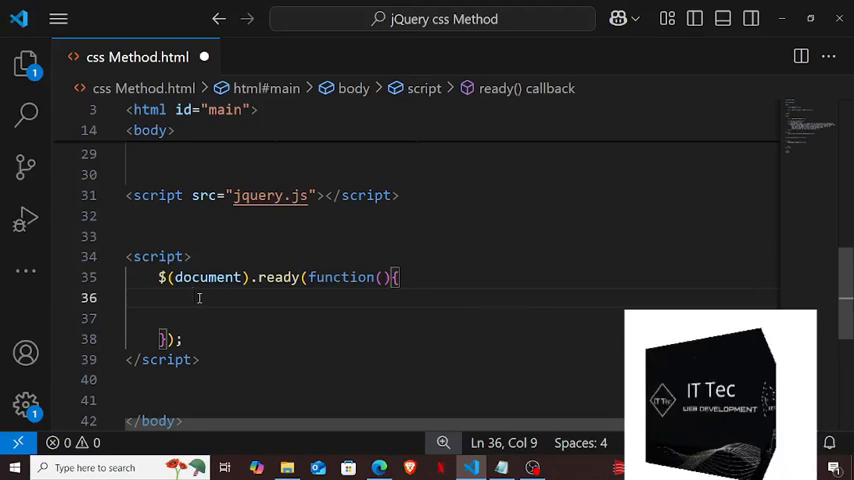
{"action": "type", "text": "$("}
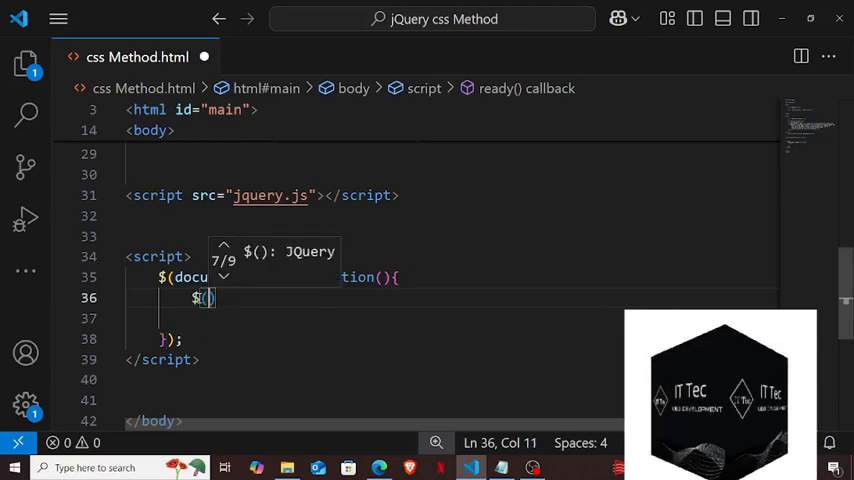
{"action": "type", "text": "\""}
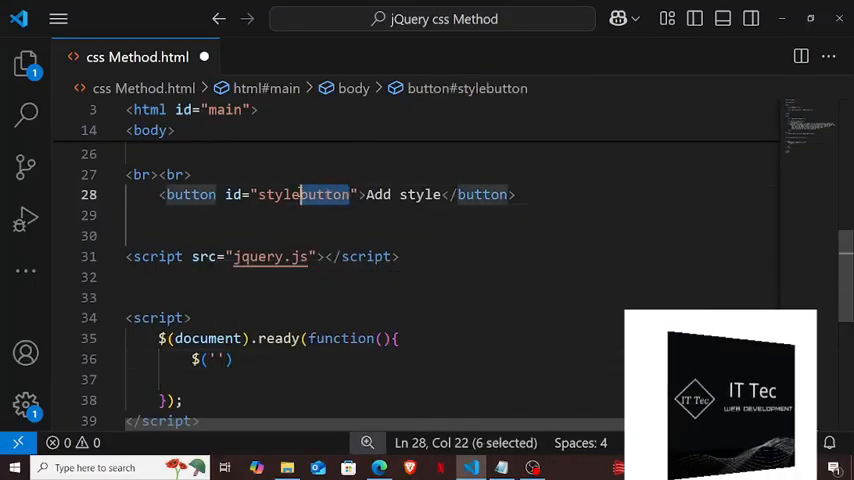
{"action": "right_click", "coordinate": [300, 194]}
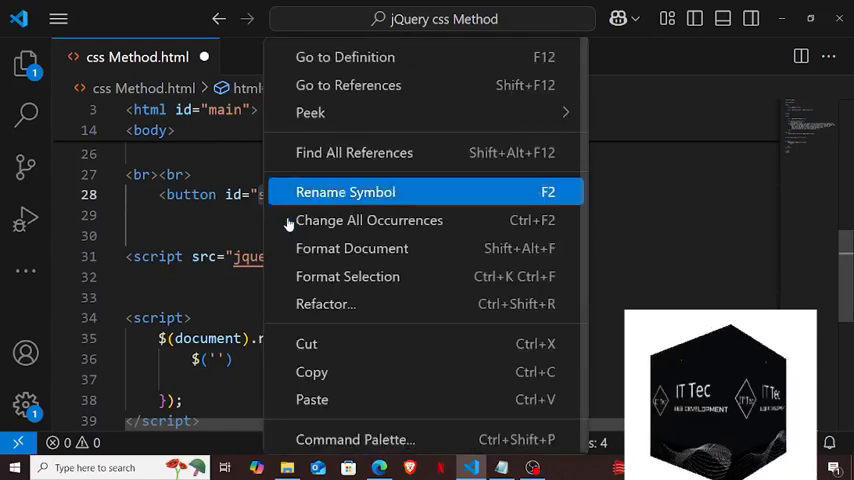
{"action": "mouse_move", "coordinate": [311, 371]}
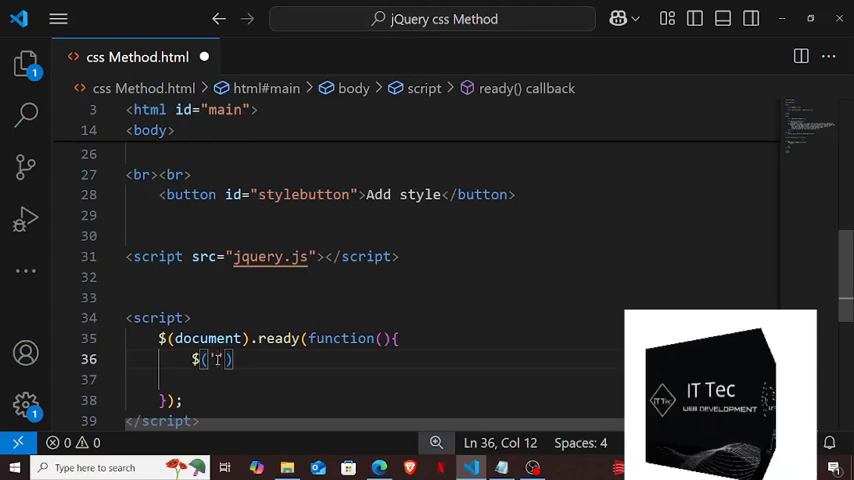
- Paste the id after # to target #stylebutton and start chaining .click
{"action": "scroll", "scroll_direction": "down", "scroll_amount": 3}
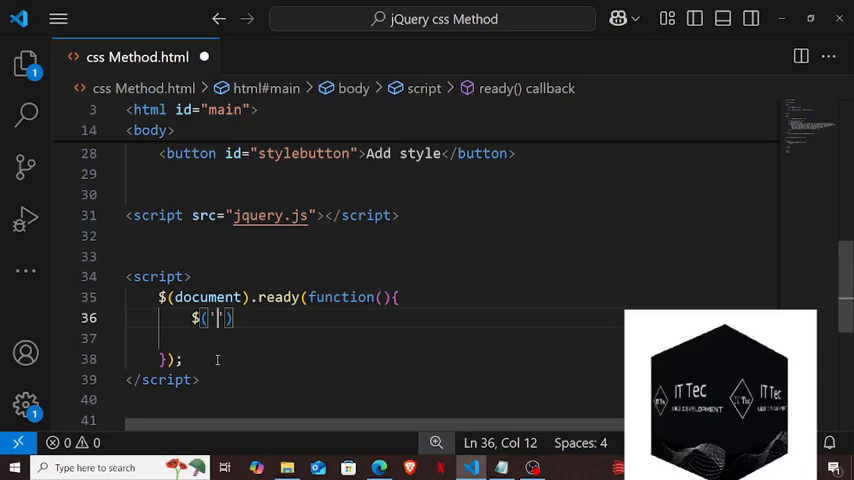
{"action": "type", "text": "#"}
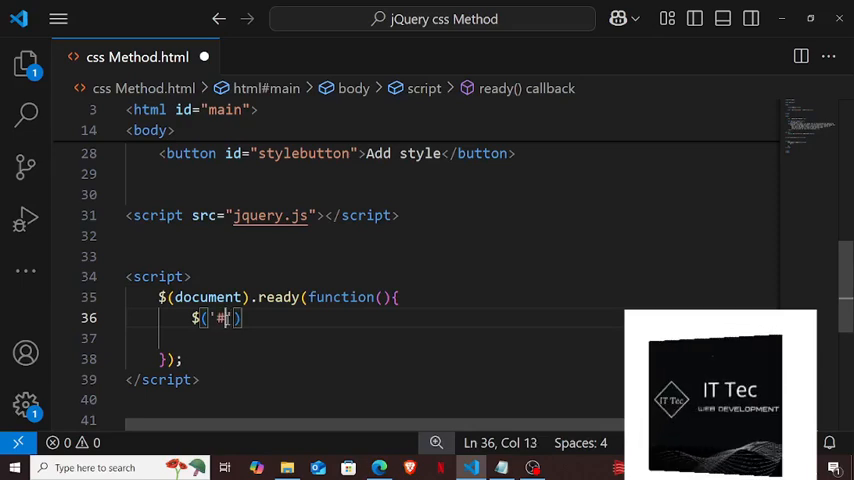
{"action": "right_click", "coordinate": [220, 318]}
{"action": "type", "text": "stylebutton"}
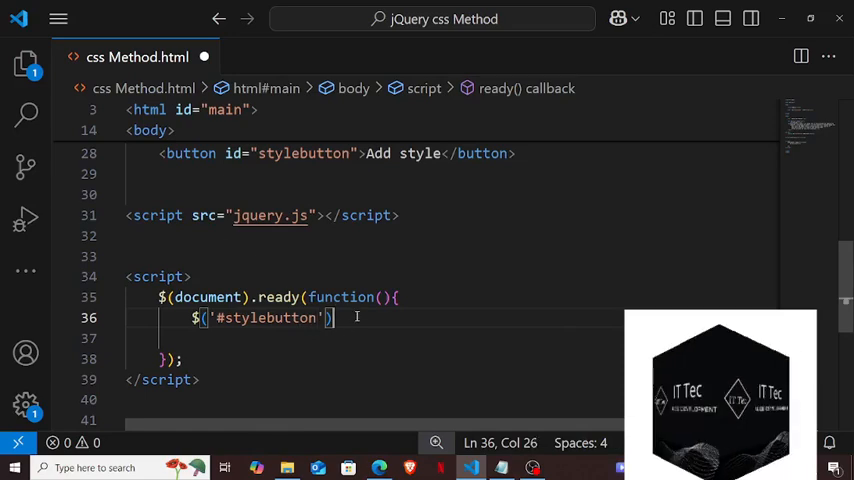
{"action": "type", "text": ".click"}
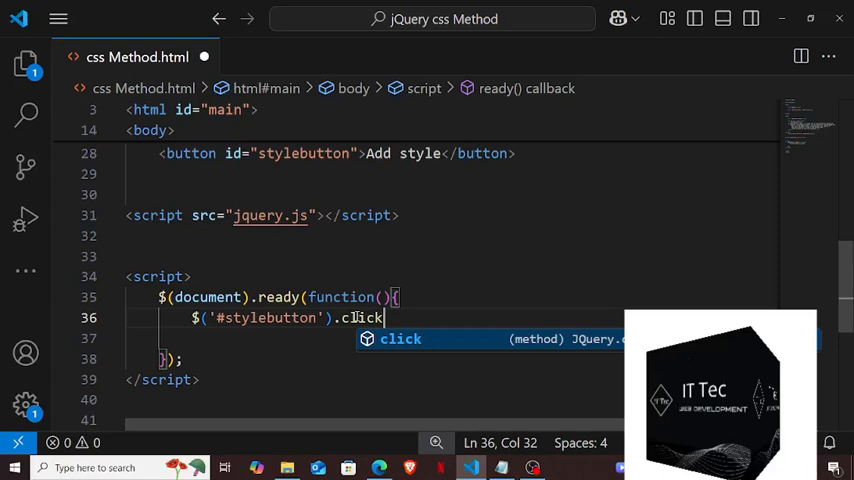
- Add the click callback function and type $('#box').c inside it
{"action": "type", "text": "(f"}
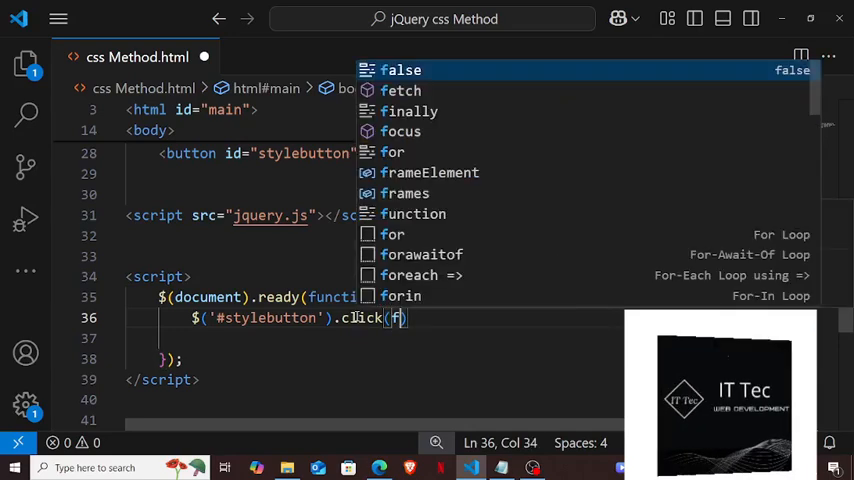
{"action": "type", "text": "unction("}
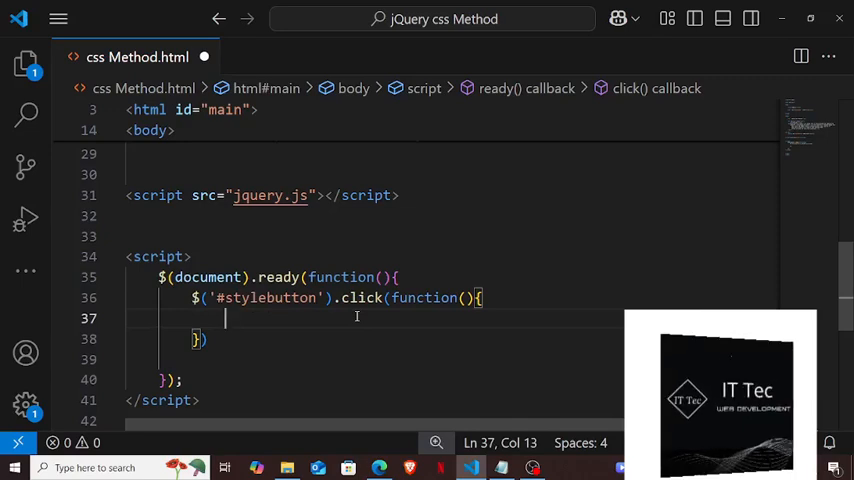
{"action": "mouse_move", "coordinate": [333, 323]}
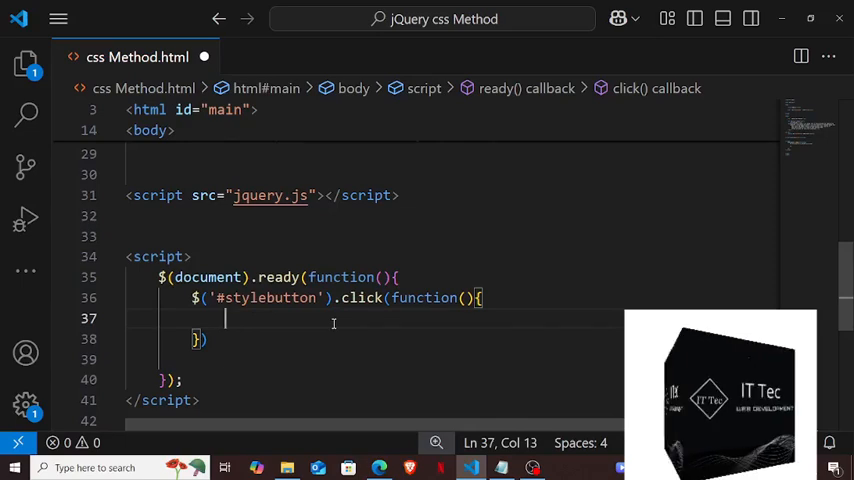
{"action": "type", "text": "$"}
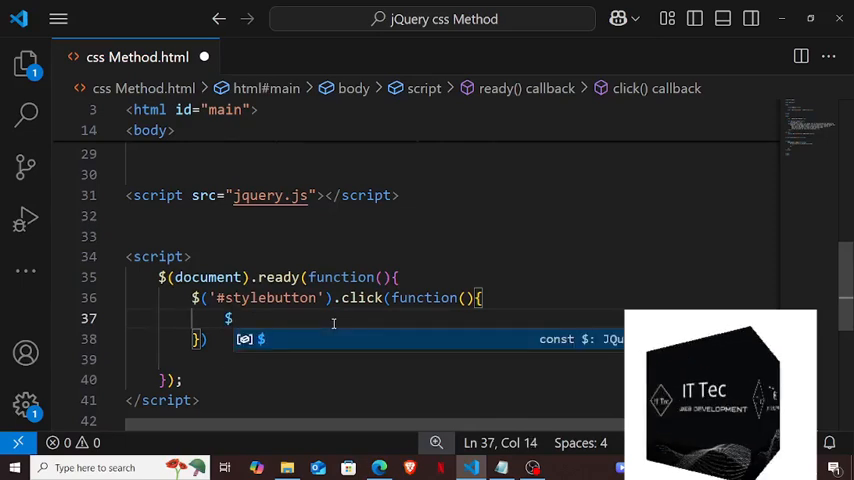
{"action": "type", "text": "('')"}
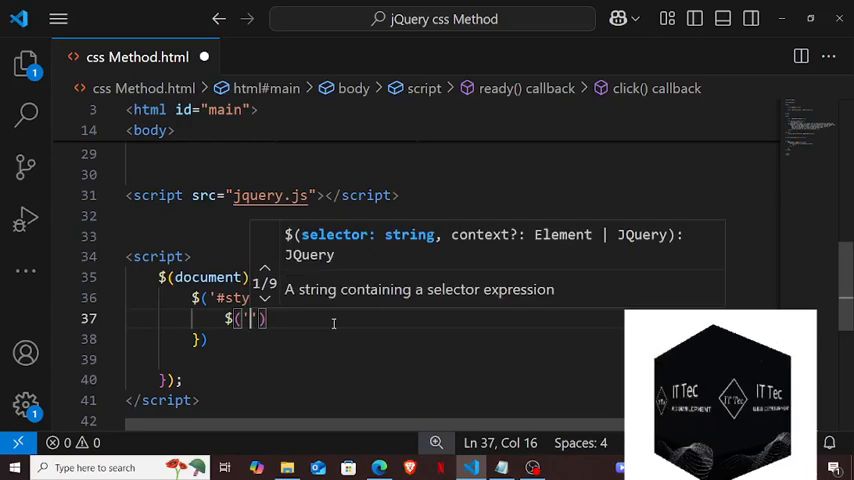
{"action": "type", "text": "#"}
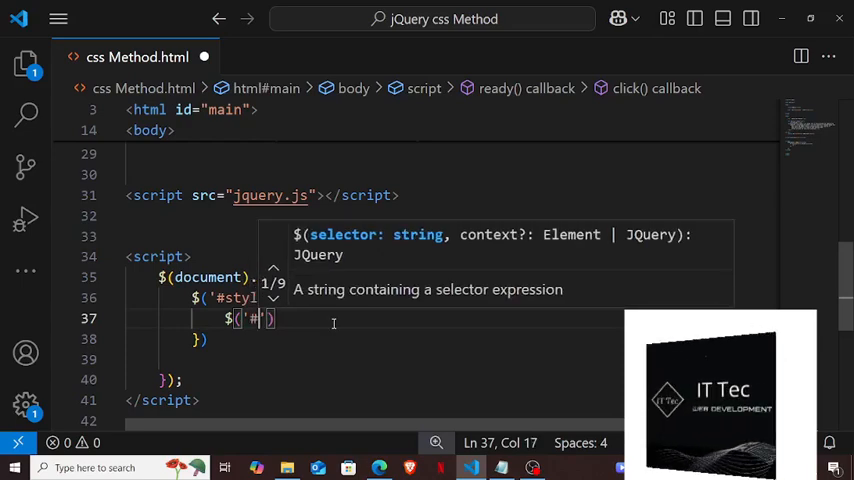
{"action": "type", "text": "box"}
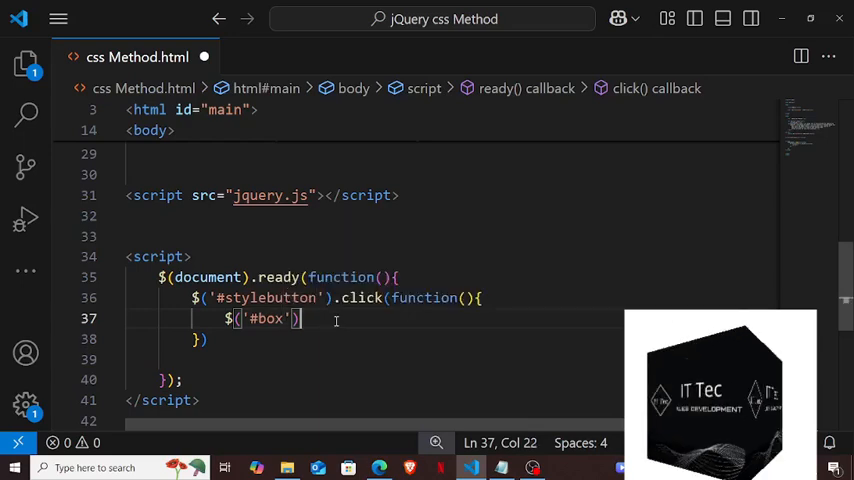
{"action": "type", "text": ".css("}
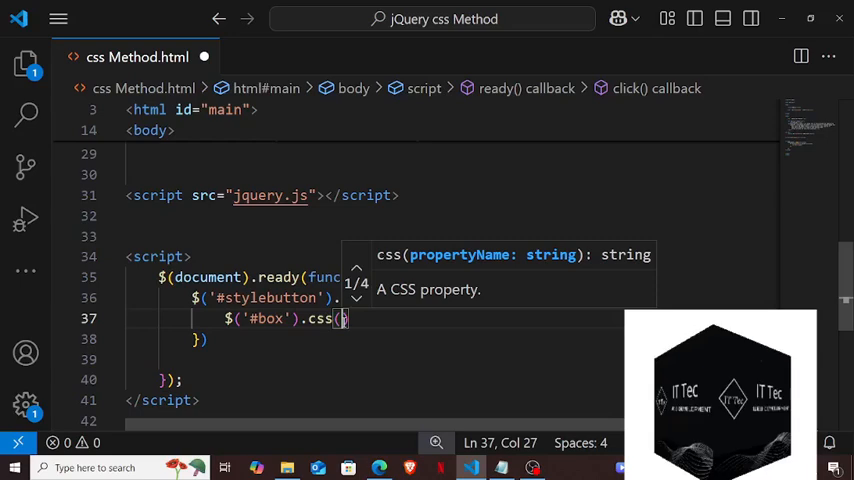
- Complete the call as $('#box').css("background","red"), correcting the background typo
{"action": "type", "text": "b'"}
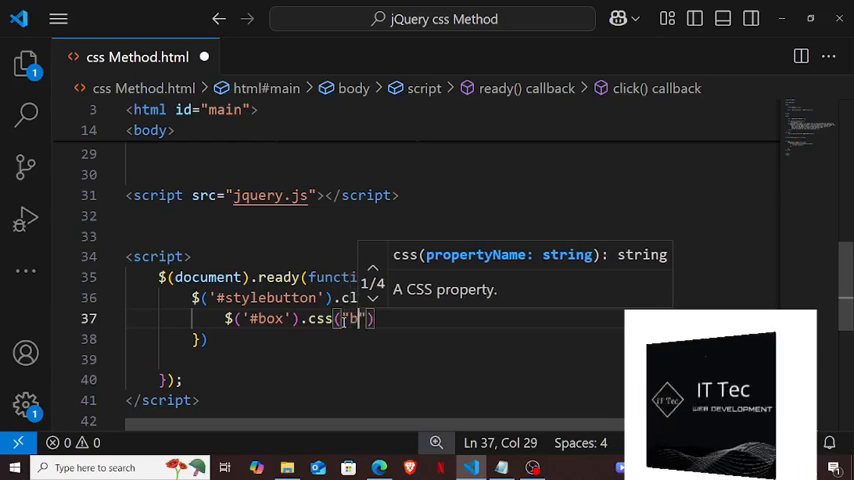
{"action": "type", "text": "aclgrou"}
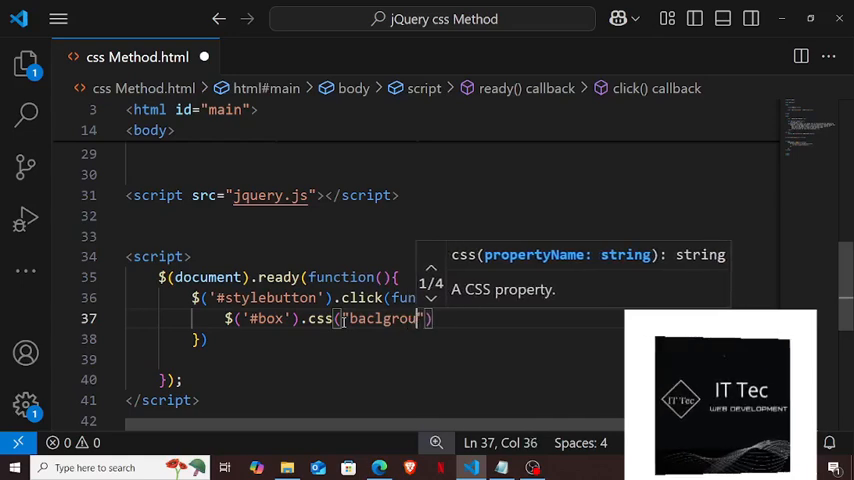
{"action": "type", "text": "nd"}
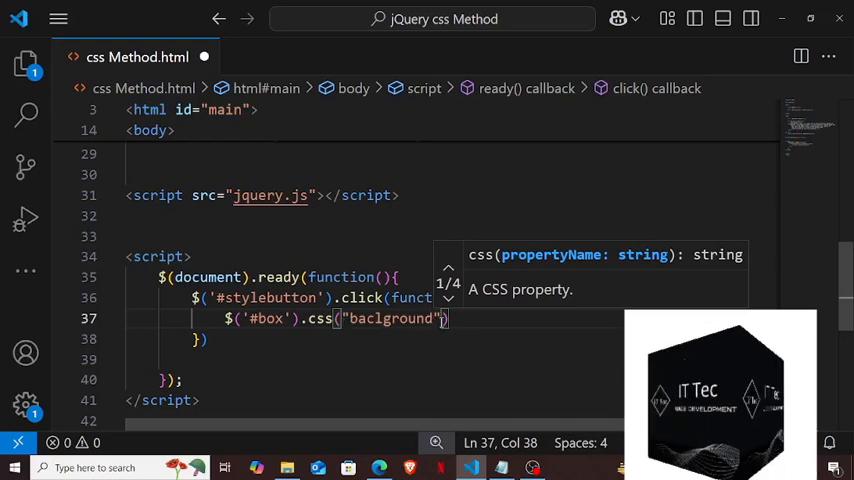
{"action": "type", "text": ",\"red\""}
{"action": "left_click", "coordinate": [363, 339]}
{"action": "type", "text": ";"}
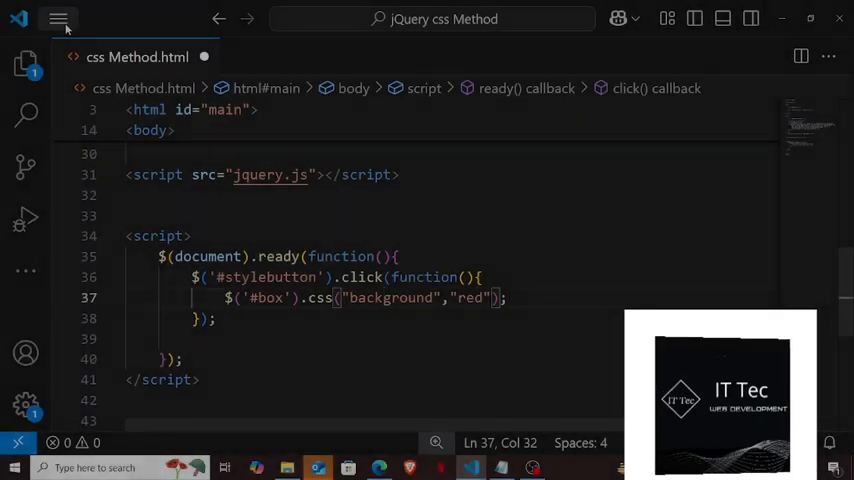
- Save, confirm in Edge that Add style turns Text Box 1 red, then return to VS Code
{"action": "left_click", "coordinate": [58, 18]}
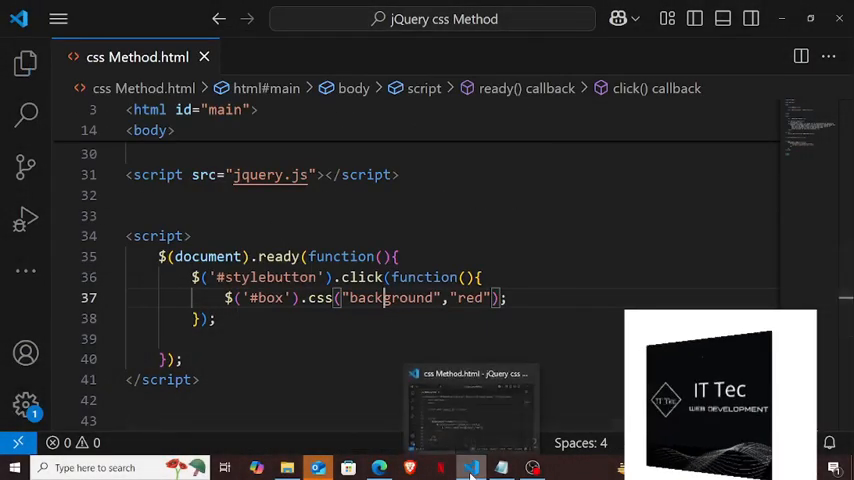
{"action": "left_click", "coordinate": [378, 467]}
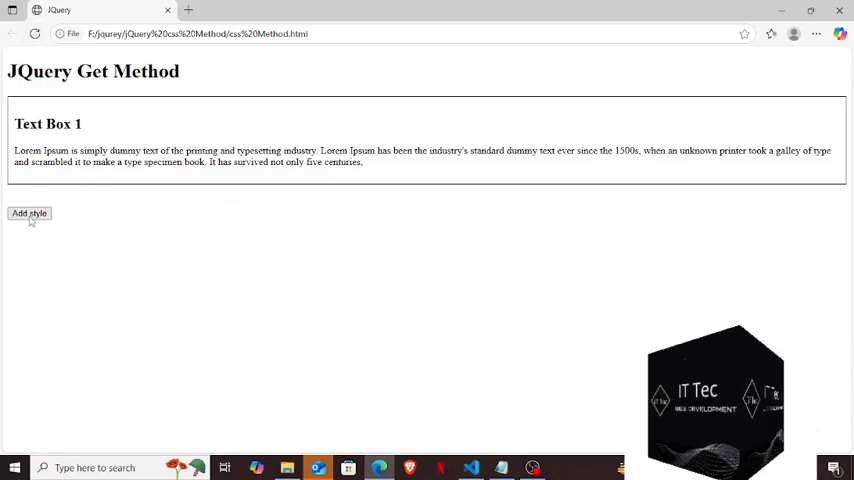
{"action": "left_click", "coordinate": [29, 213]}
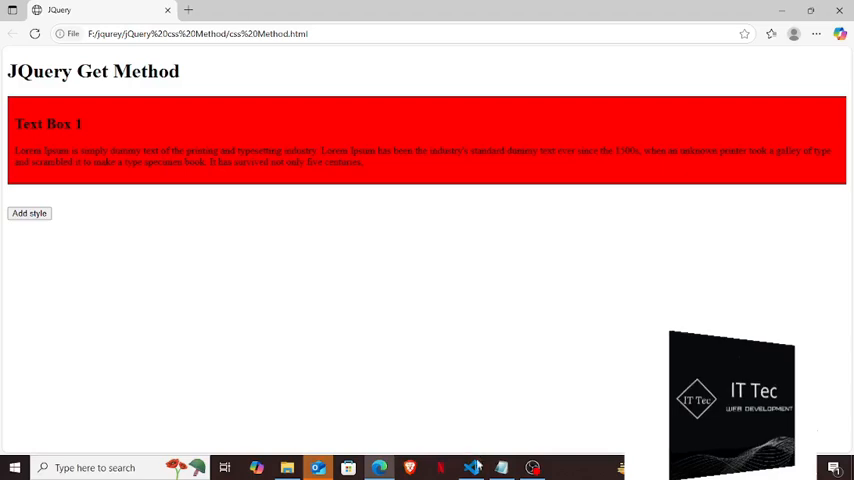
{"action": "left_click", "coordinate": [470, 467]}
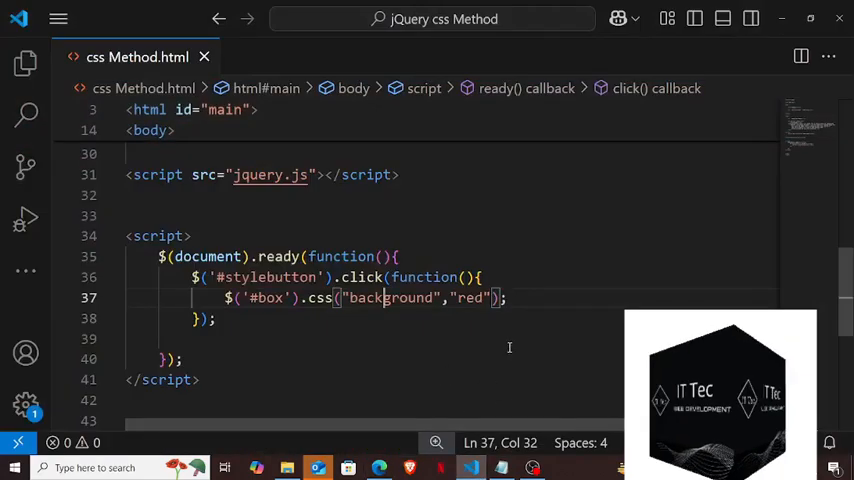
{"action": "left_click", "coordinate": [215, 318]}
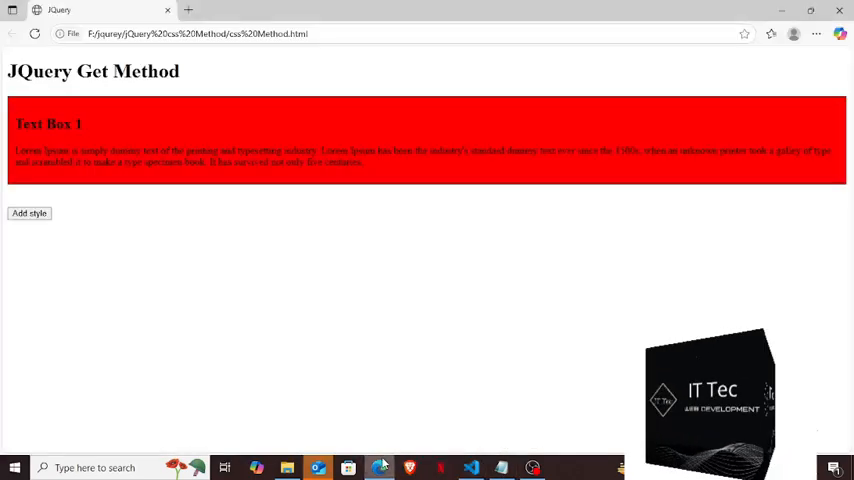
{"action": "mouse_move", "coordinate": [389, 247]}
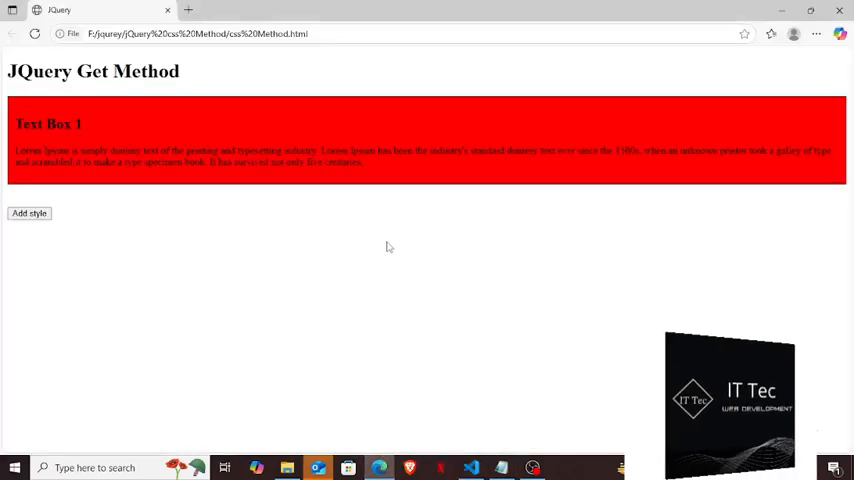
{"action": "left_click", "coordinate": [470, 467]}
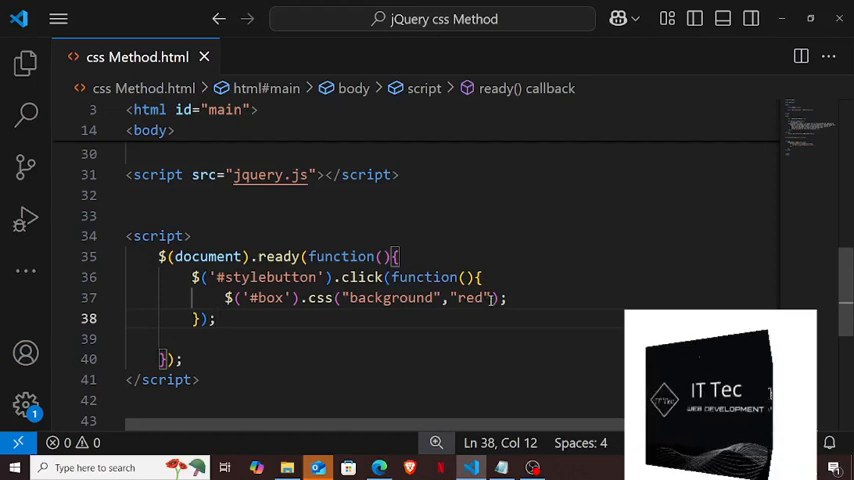
- Replace the css arguments on line 37 with "background":"green"
{"action": "left_click", "coordinate": [488, 298]}
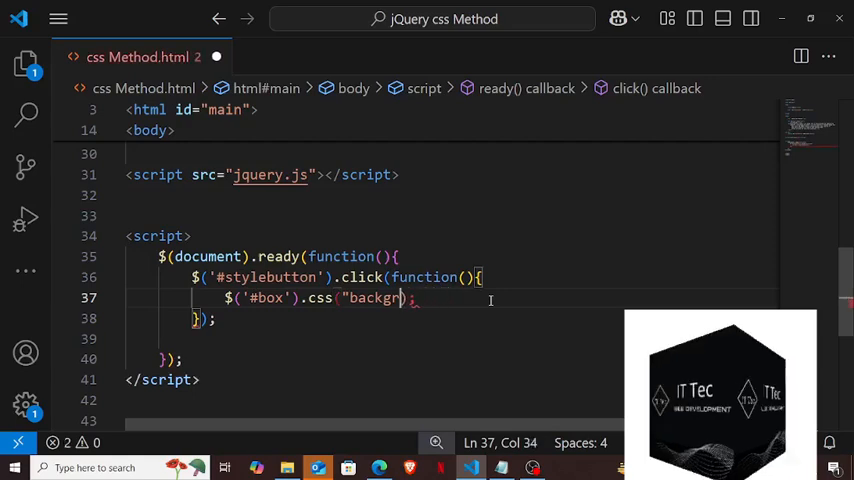
{"action": "key", "text": "Backspace"}
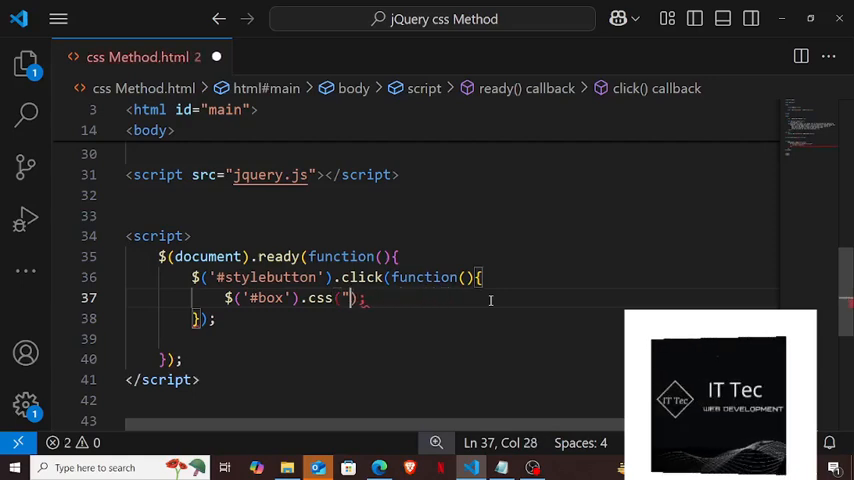
{"action": "key", "text": "Backspace"}
{"action": "type", "text": "\""}
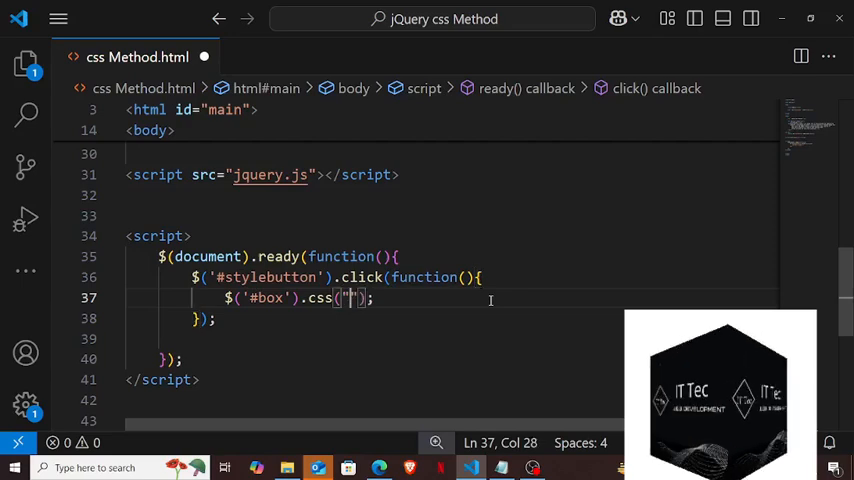
{"action": "type", "text": "ba"}
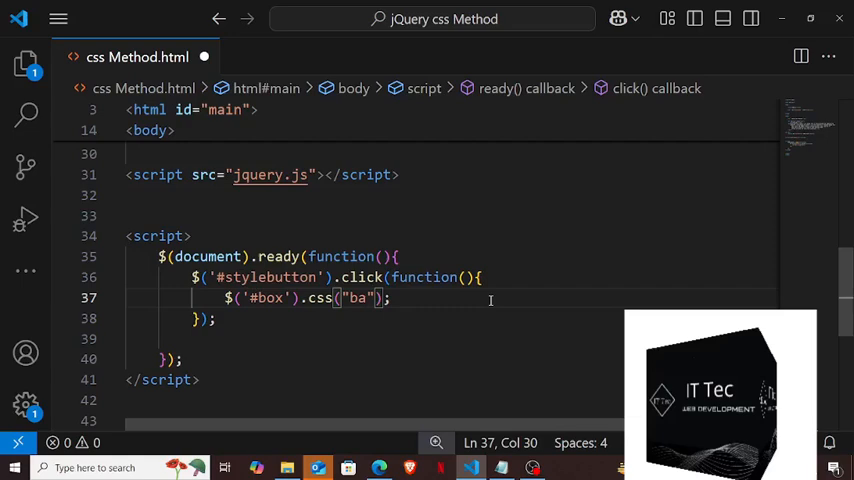
{"action": "type", "text": "ck"}
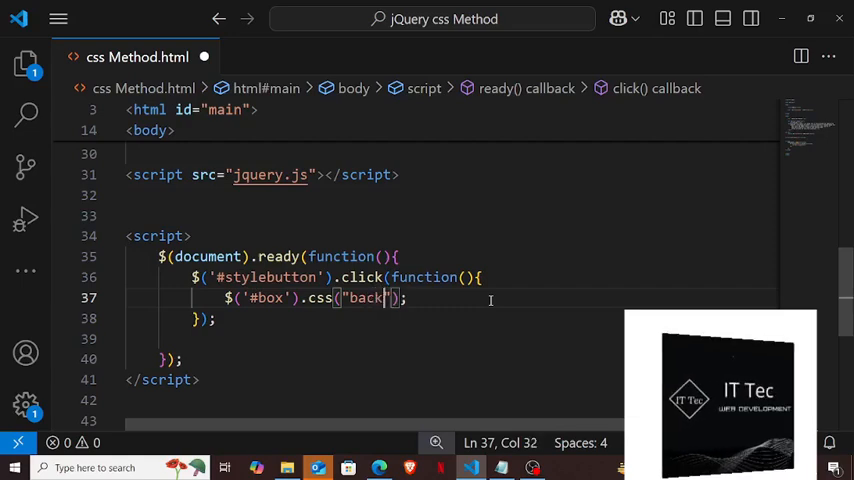
{"action": "type", "text": "round"}
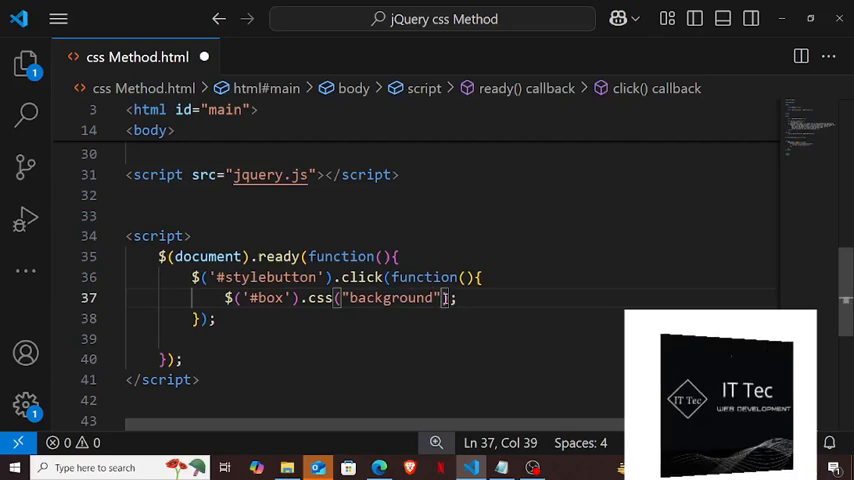
{"action": "type", "text": ":\""}
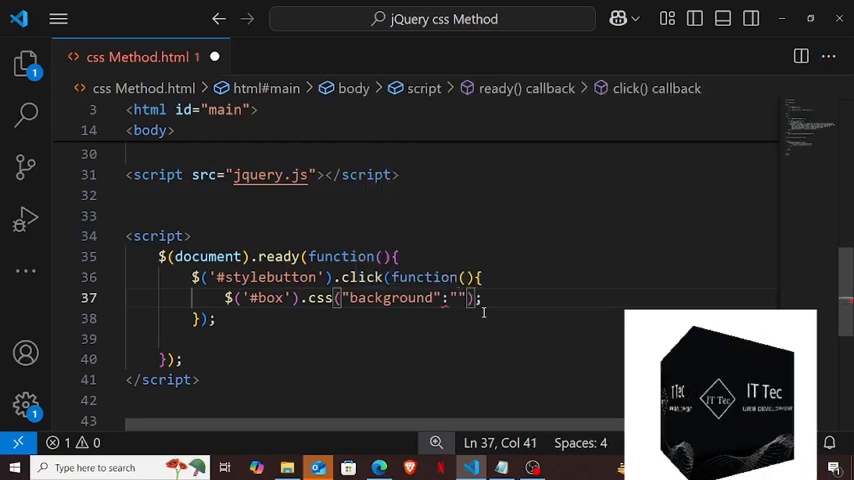
{"action": "type", "text": "gree"}
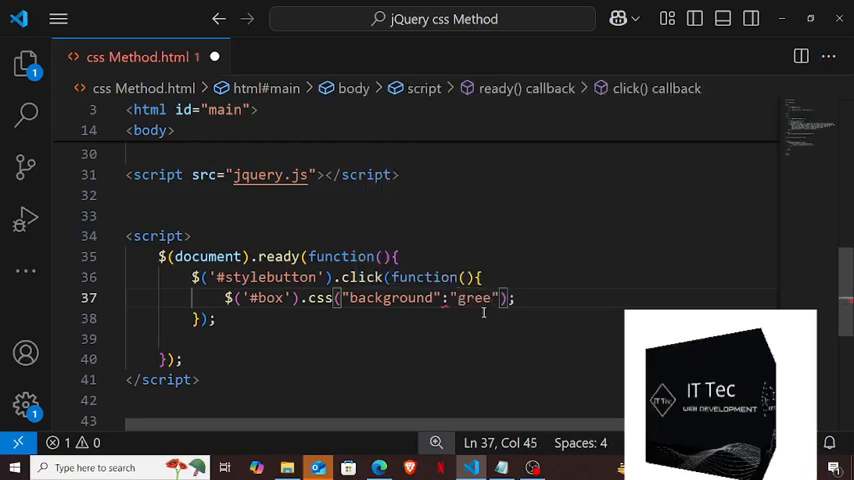
{"action": "type", "text": "n"}
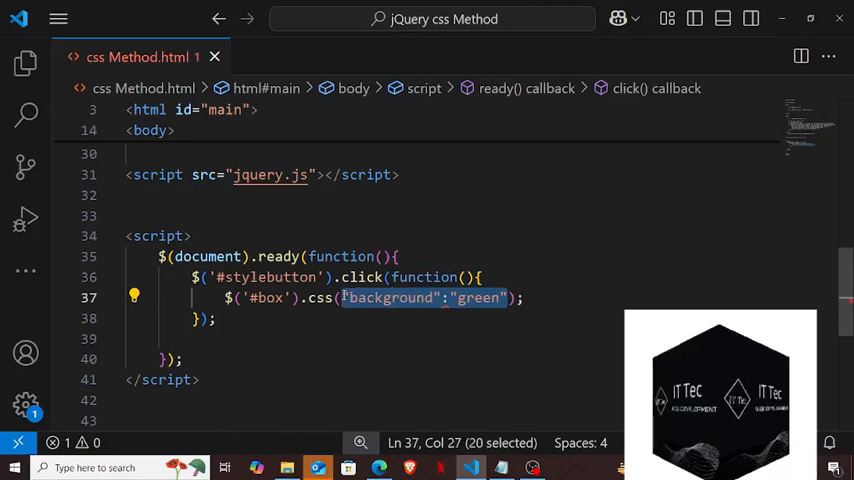
- Cut the pair, paste it inside braces as {"background":"green"}, and save
{"action": "right_click", "coordinate": [420, 297]}
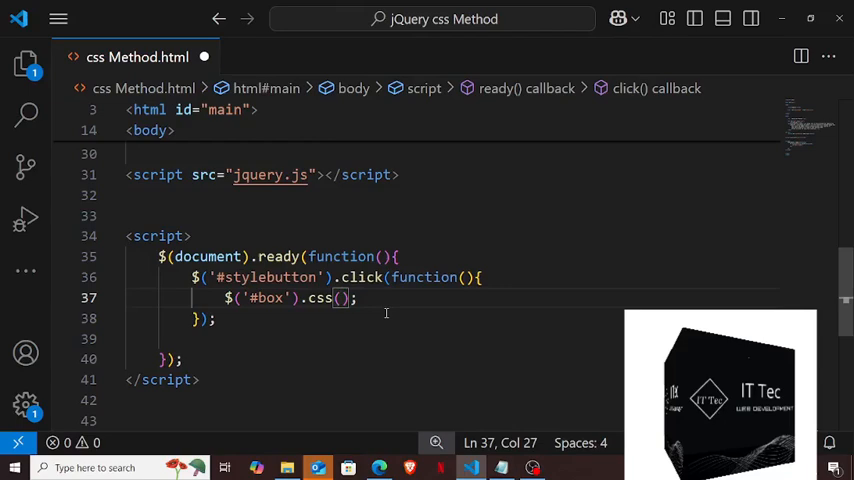
{"action": "type", "text": "{\"background\":\"green"}
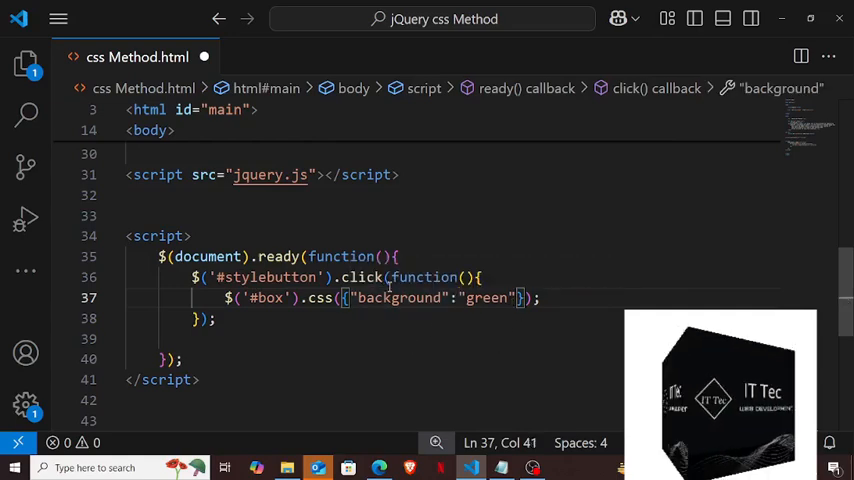
{"action": "left_click", "coordinate": [57, 18]}
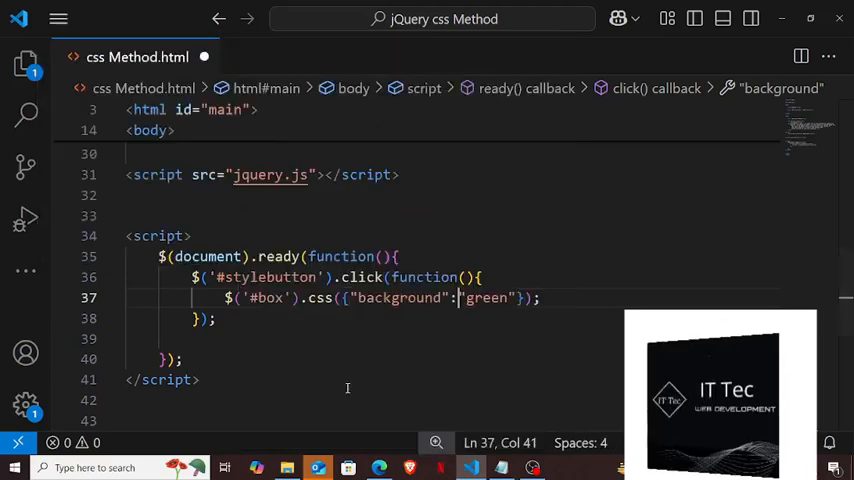
{"action": "key", "text": "ctrl+s"}
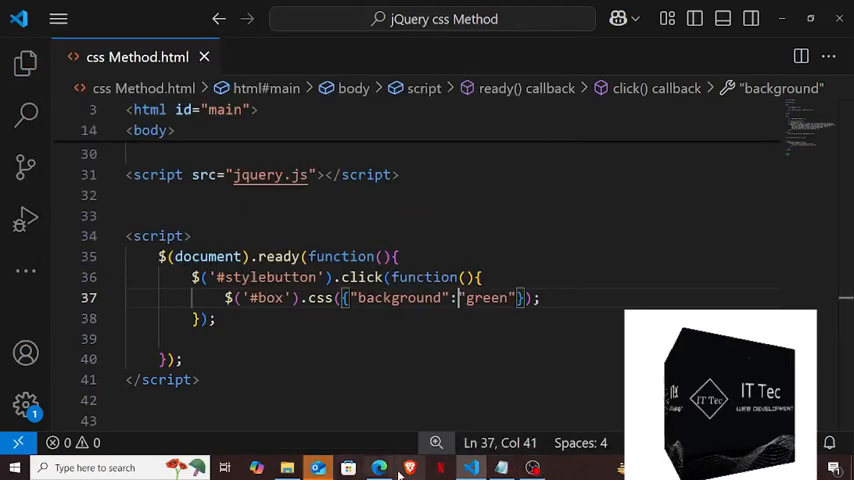
- Reload in Edge, check Text Box 1 turns green with Add style, then return to VS Code
{"action": "left_click", "coordinate": [378, 467]}
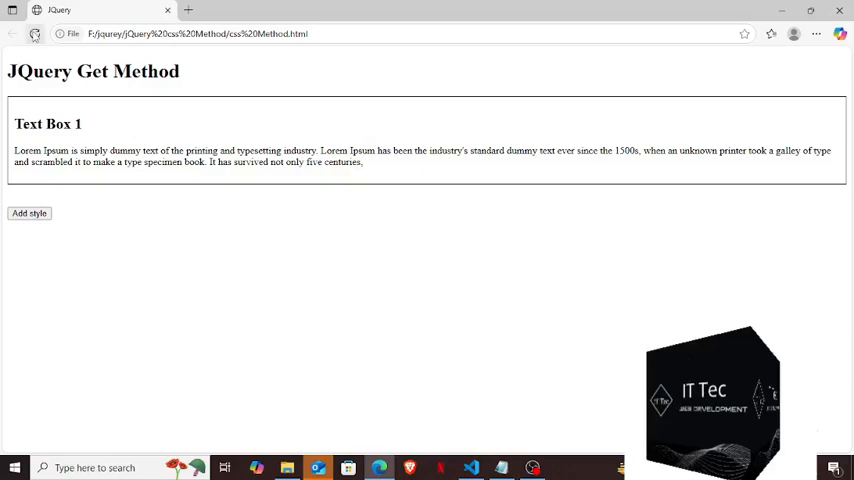
{"action": "left_click", "coordinate": [29, 213]}
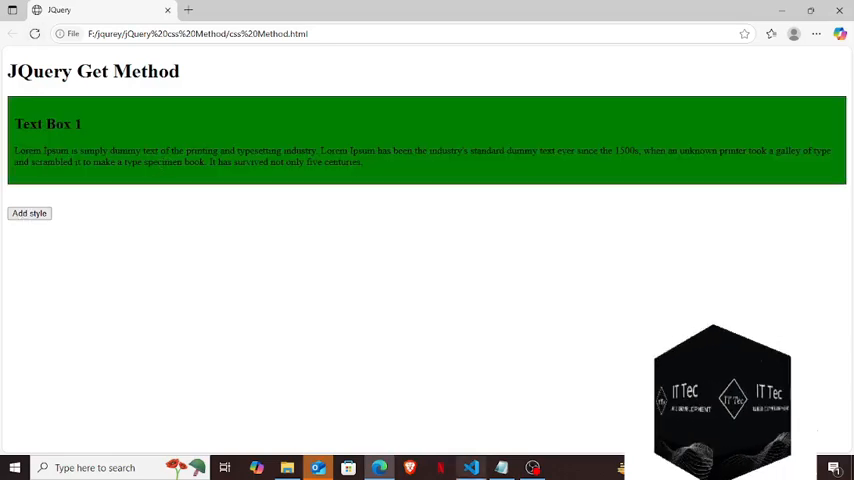
{"action": "mouse_move", "coordinate": [469, 467]}
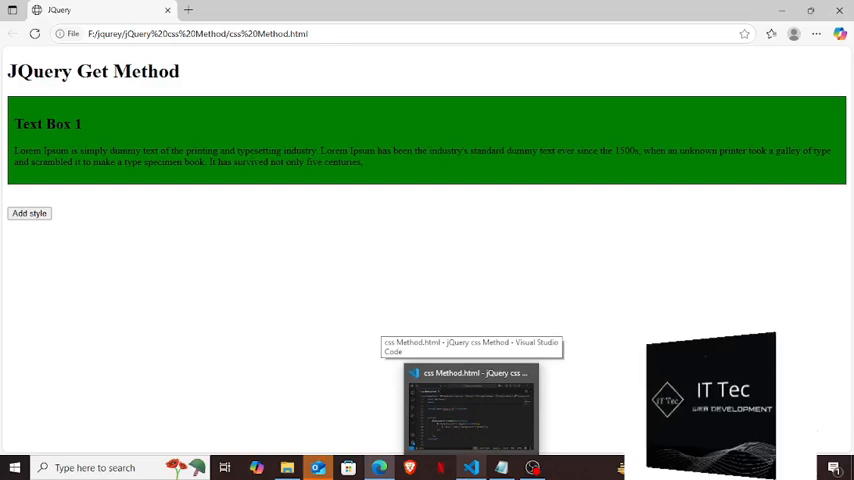
{"action": "left_click", "coordinate": [470, 400]}
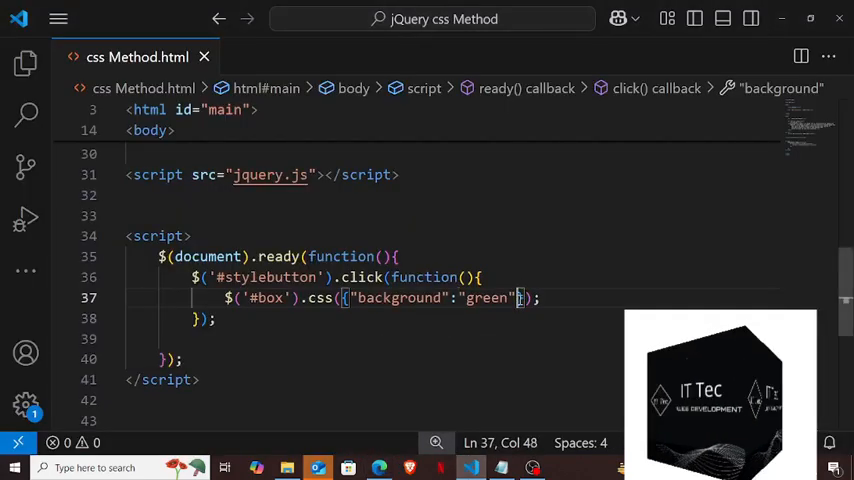
- Add "color":"pink" after "green" in the css object and save via File > Save
{"action": "type", "text": "i"}
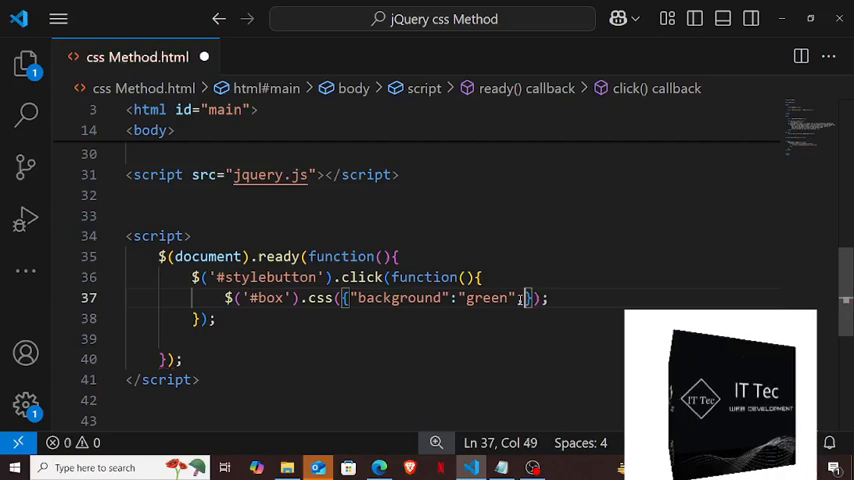
{"action": "type", "text": "\"color\":\""}
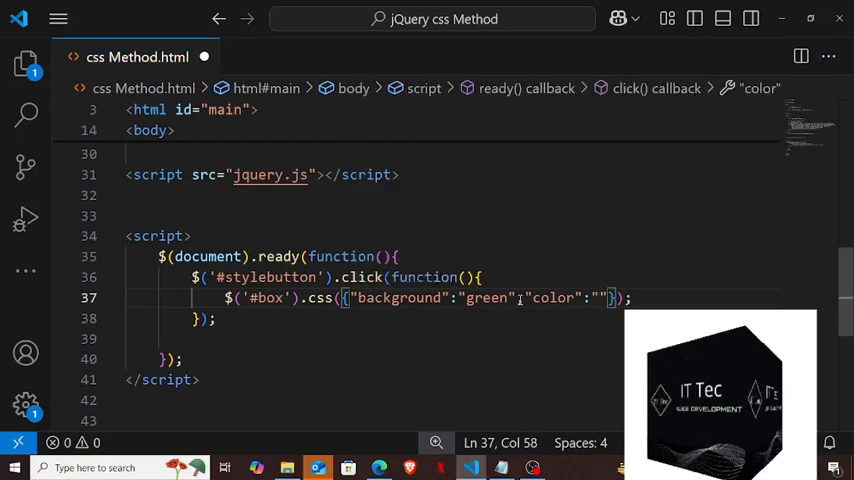
{"action": "type", "text": "pink"}
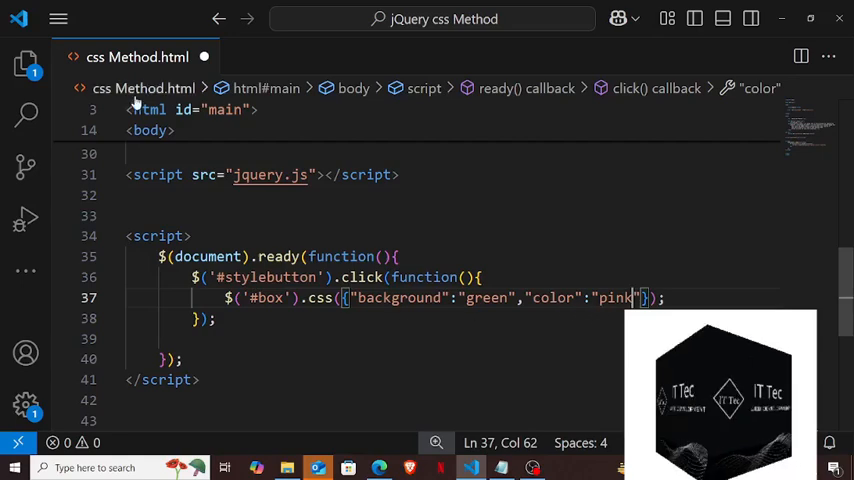
{"action": "left_click", "coordinate": [58, 18]}
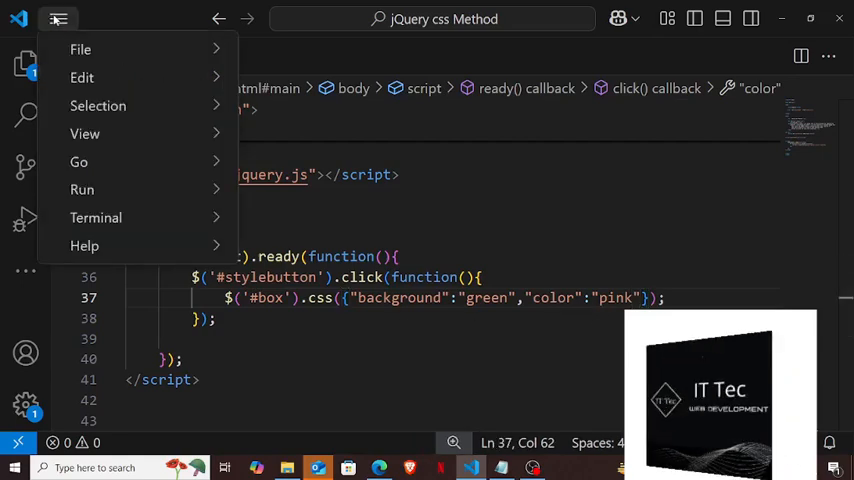
{"action": "left_click", "coordinate": [80, 49]}
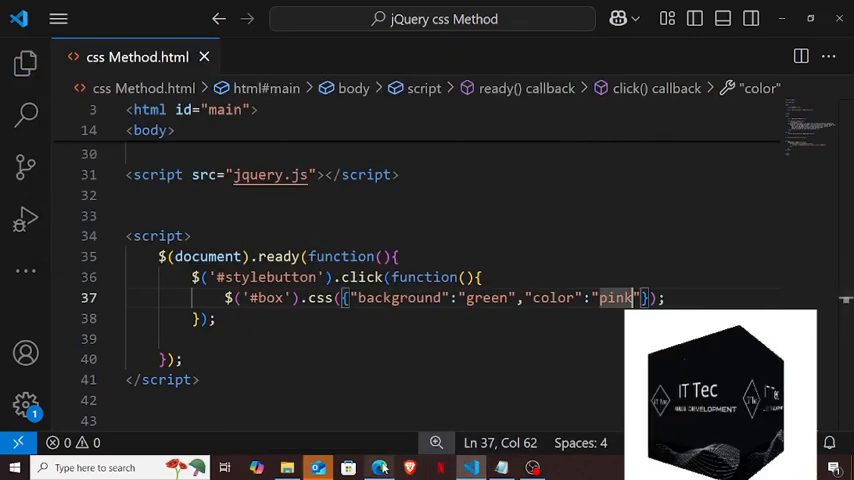
- Reload the page in Edge and apply the style, turning Text Box 1 green with pink text
{"action": "left_click", "coordinate": [378, 467]}
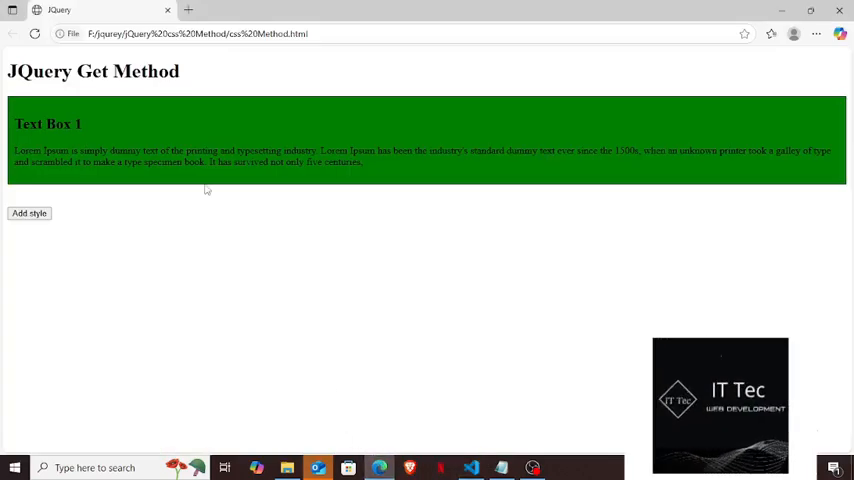
{"action": "left_click", "coordinate": [29, 213]}
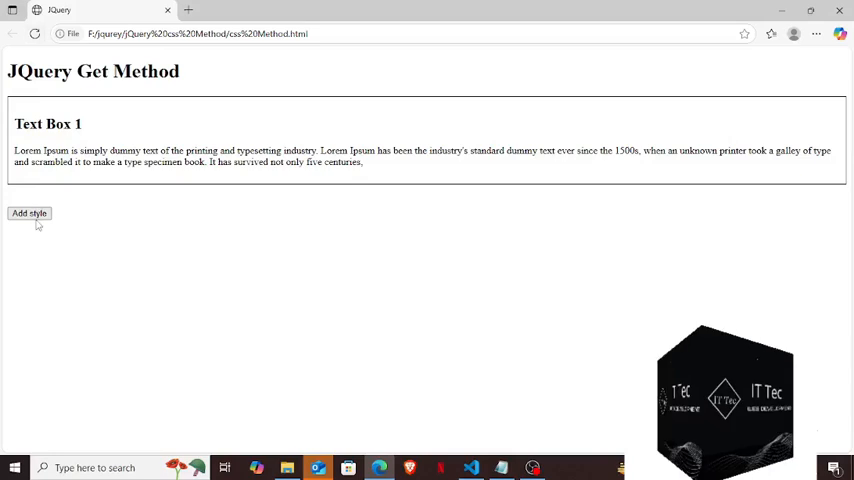
{"action": "left_click", "coordinate": [29, 213]}
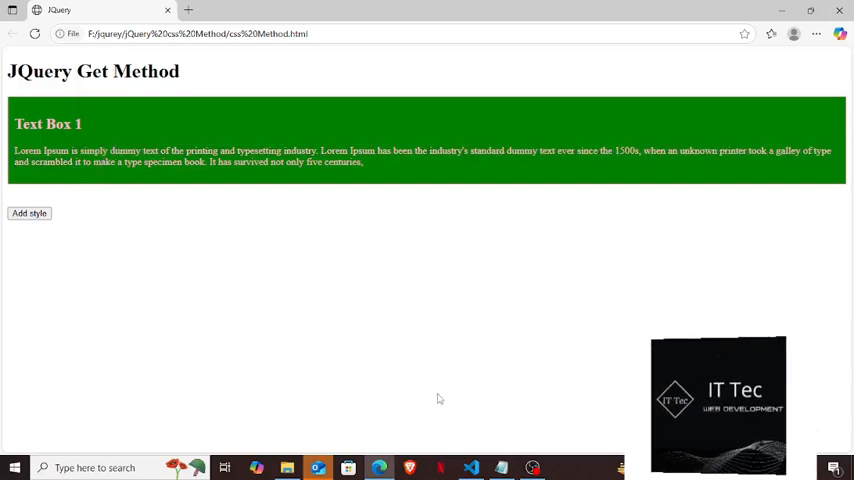
{"action": "left_click", "coordinate": [470, 467]}
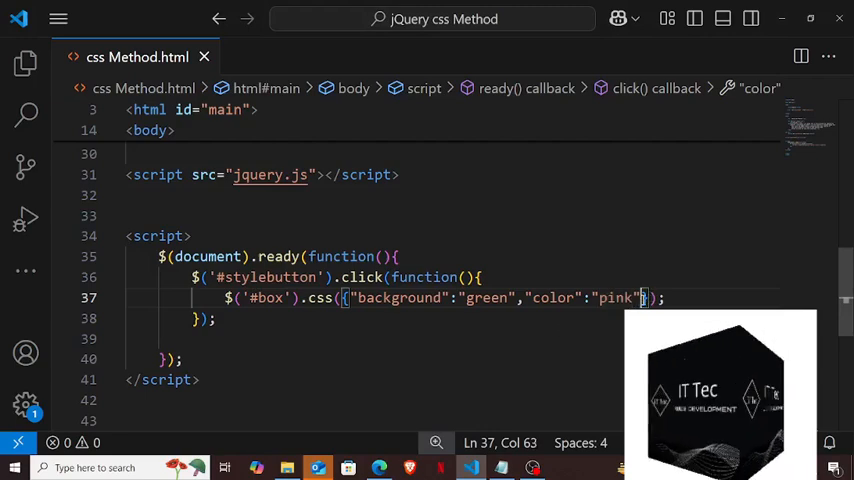
- Add a "border" key with an empty value after "pink" in the #box css object
{"action": "type", "text": "i"}
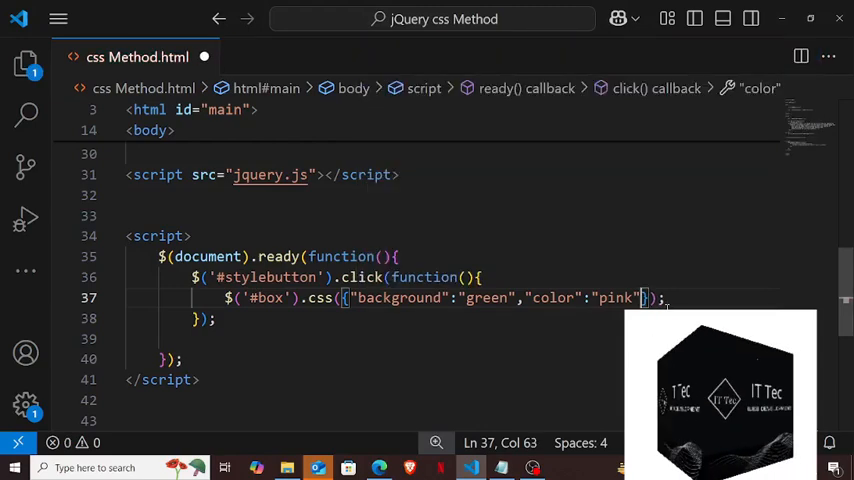
{"action": "type", "text": ","}
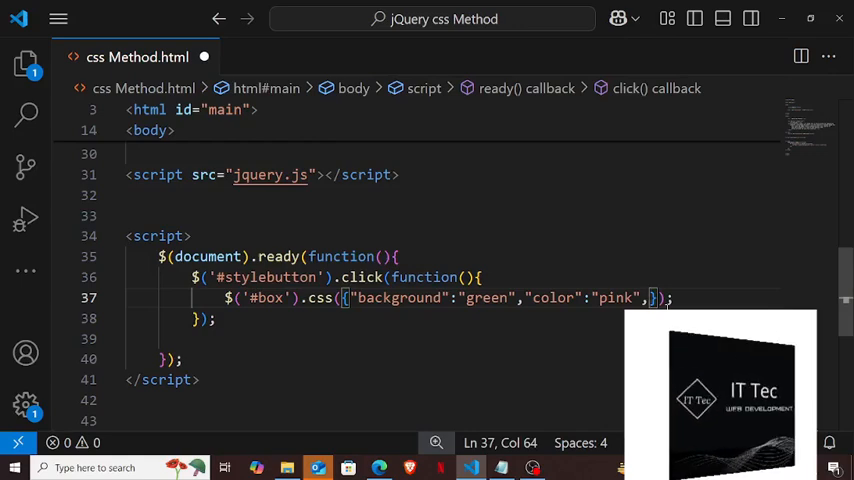
{"action": "type", "text": "\"border\"\""}
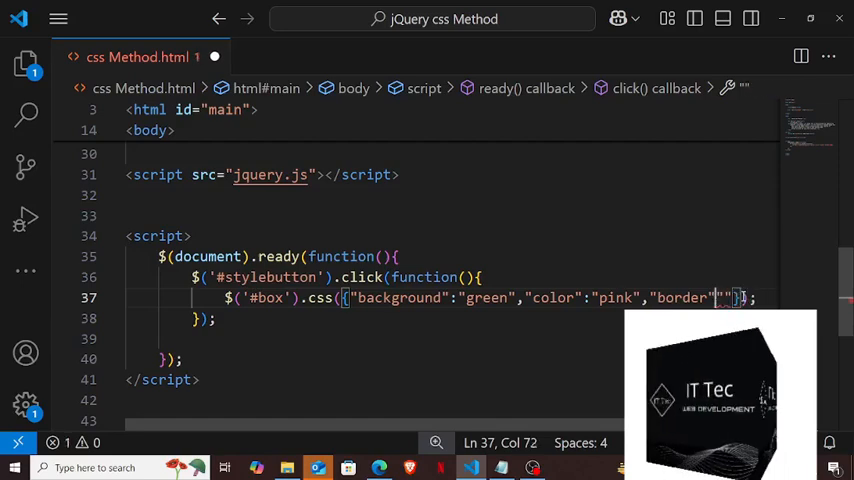
{"action": "type", "text": "\""}
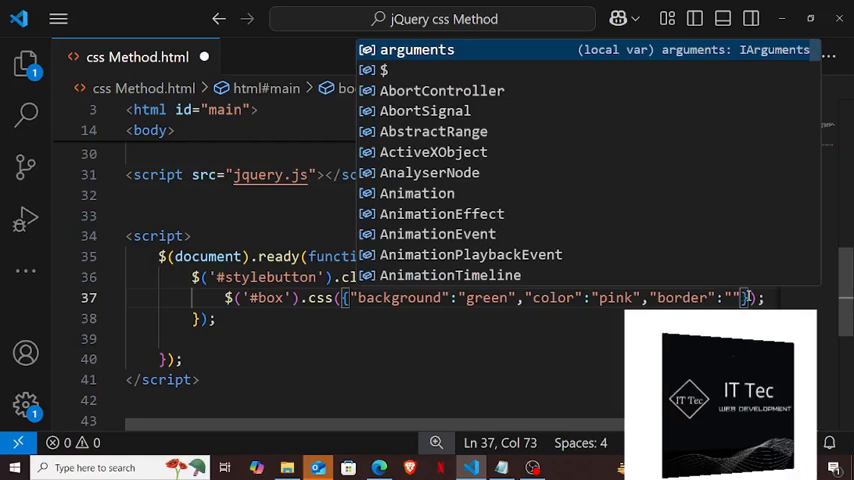